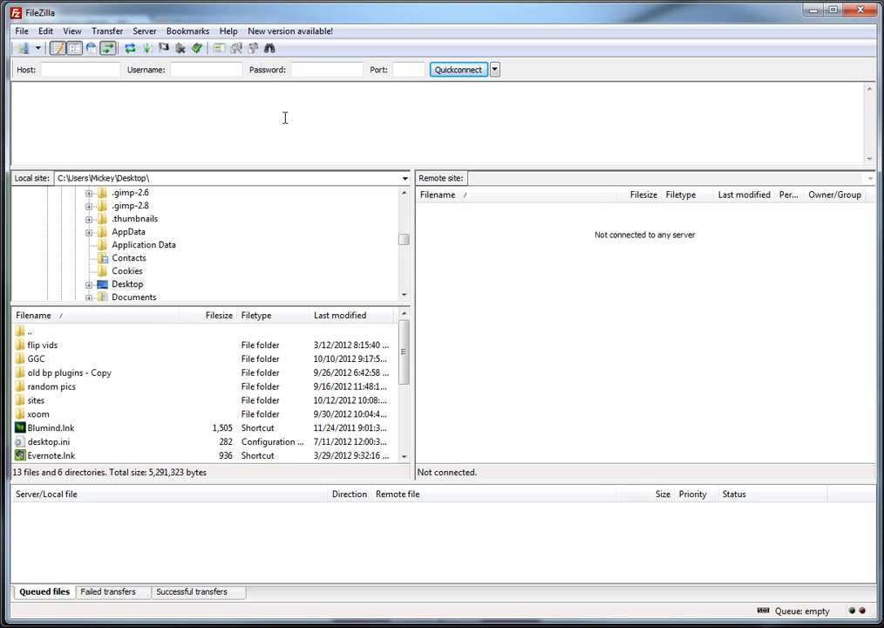
{"action": "mouse_move", "coordinate": [143, 143]}
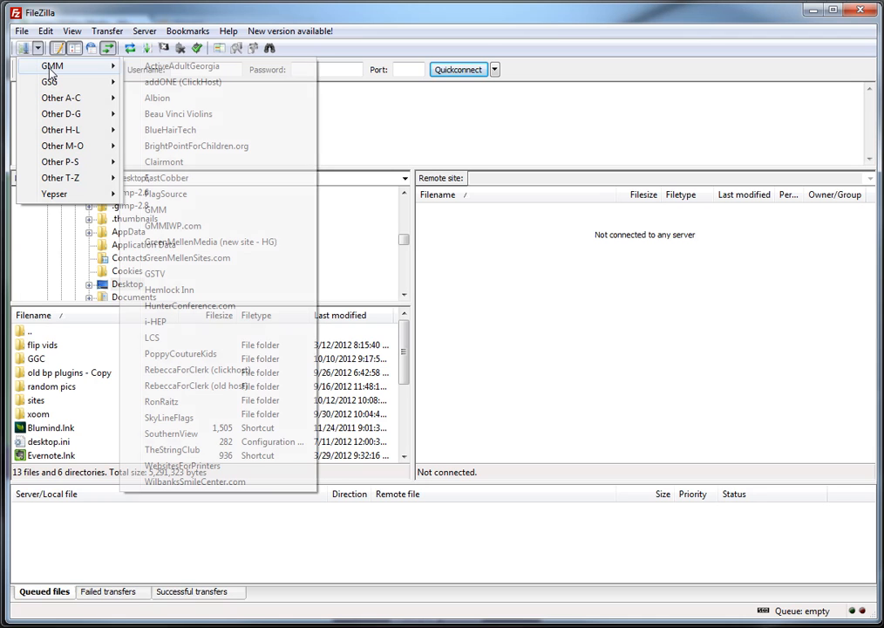
Step: Connect to the saved GreenMellenMedia site and list the remote public_html WordPress files
{"action": "left_click", "coordinate": [209, 240]}
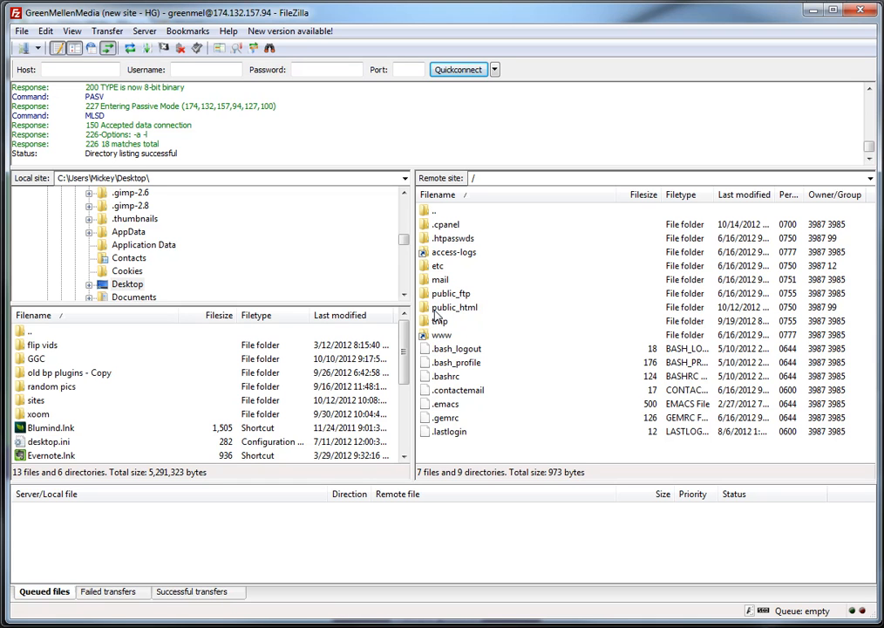
{"action": "mouse_move", "coordinate": [461, 317]}
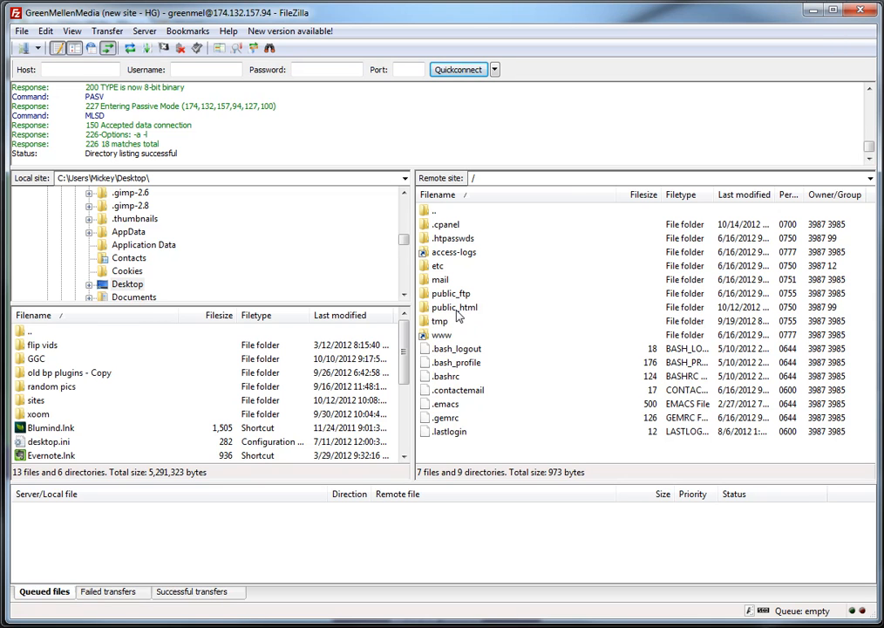
{"action": "double_click", "coordinate": [453, 307]}
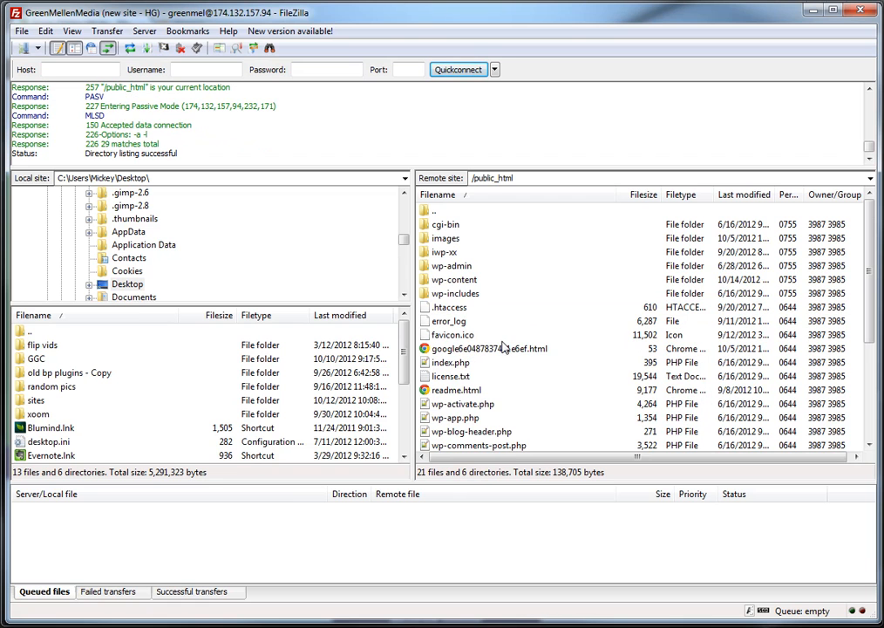
{"action": "mouse_move", "coordinate": [535, 345]}
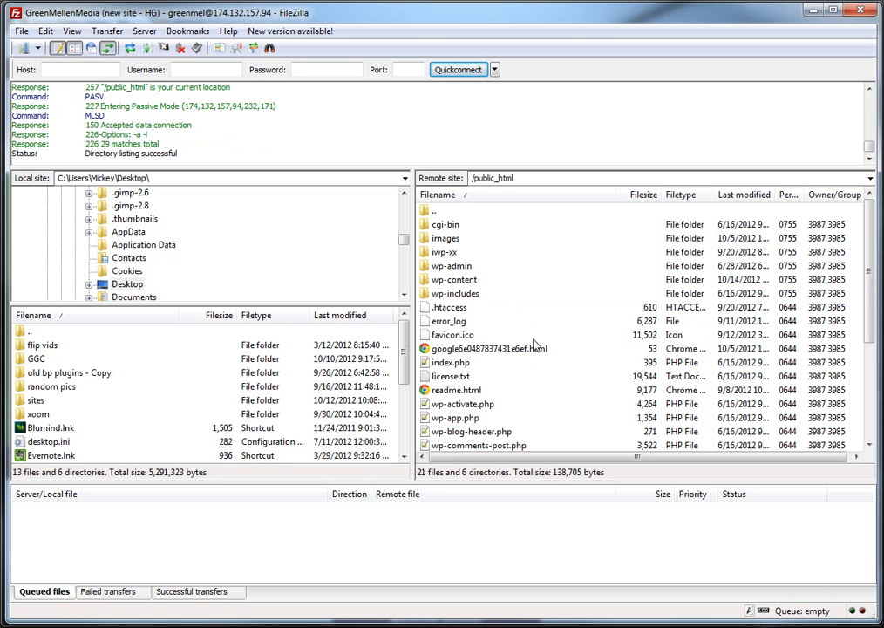
{"action": "mouse_move", "coordinate": [491, 324]}
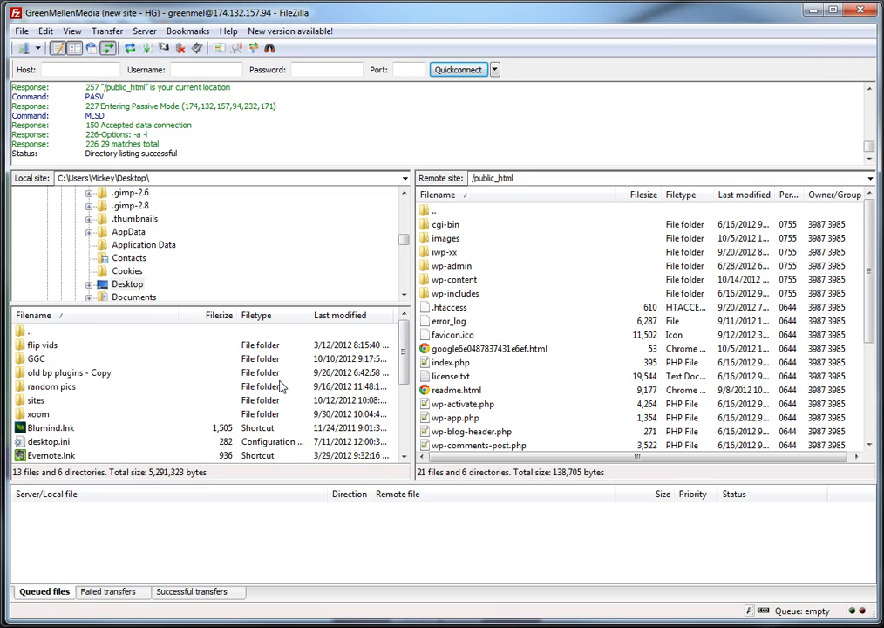
Step: Create a local 'greenmellen backup' directory on the Desktop and move into it
{"action": "right_click", "coordinate": [49, 427]}
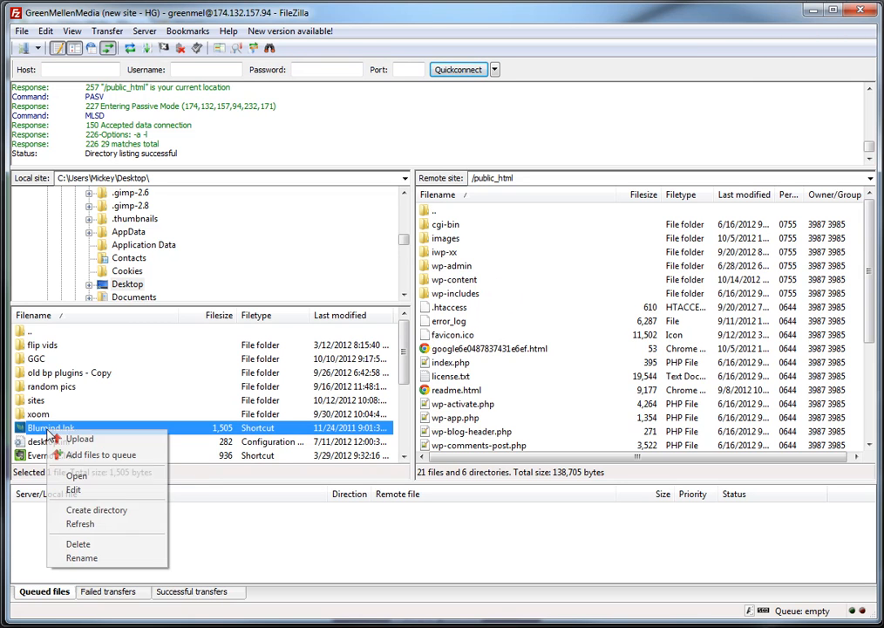
{"action": "mouse_move", "coordinate": [98, 509]}
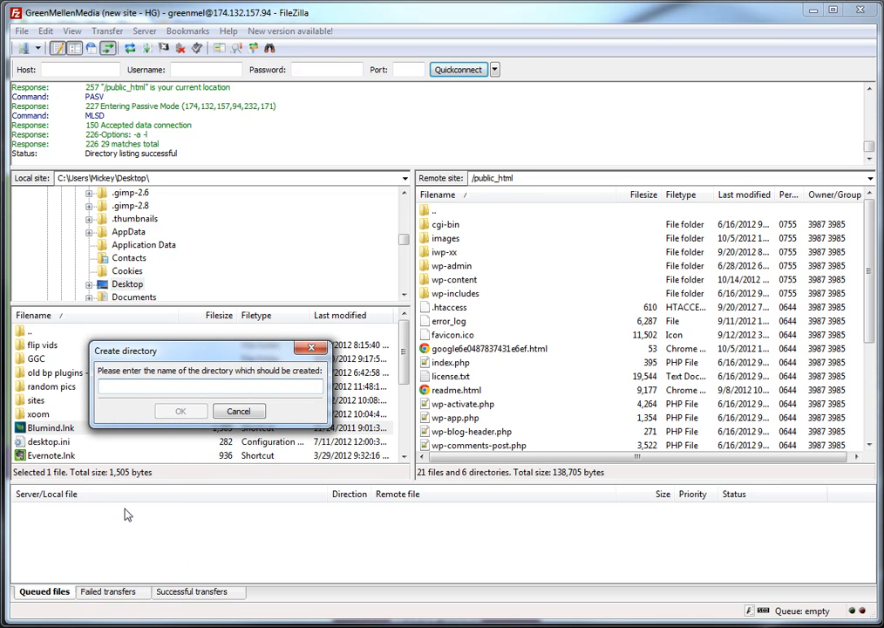
{"action": "type", "text": "greenmellen b"}
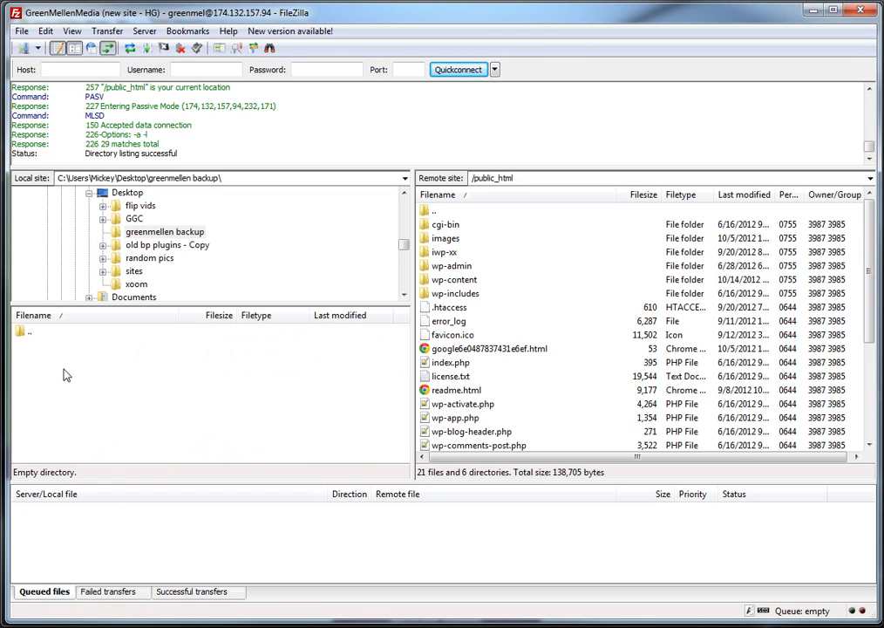
{"action": "left_click", "coordinate": [446, 223]}
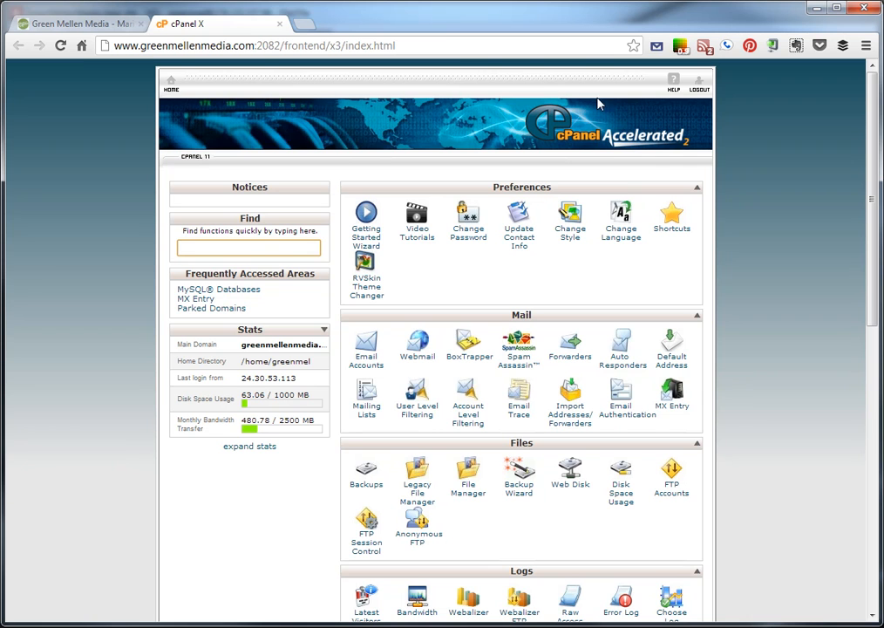
{"action": "mouse_move", "coordinate": [549, 174]}
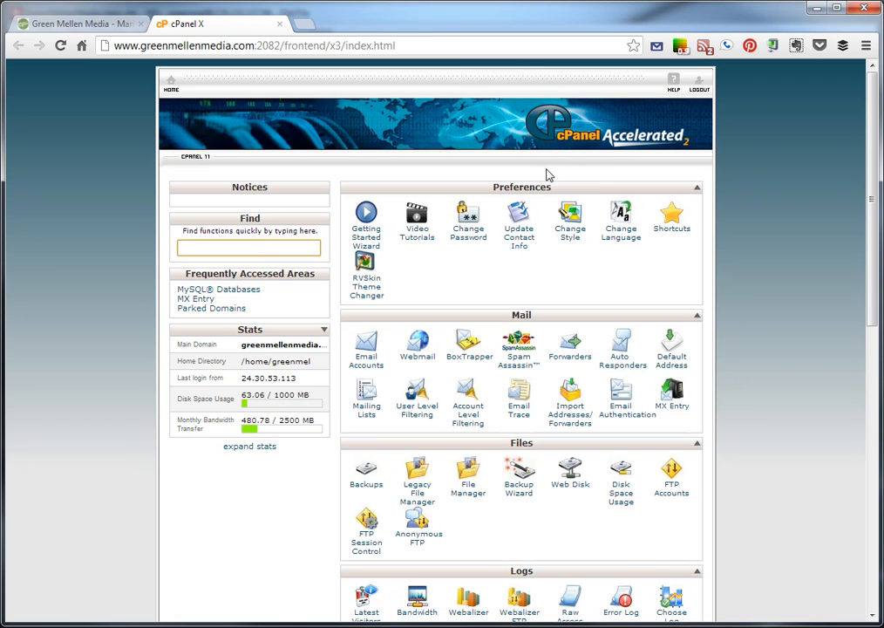
{"action": "mouse_move", "coordinate": [771, 380]}
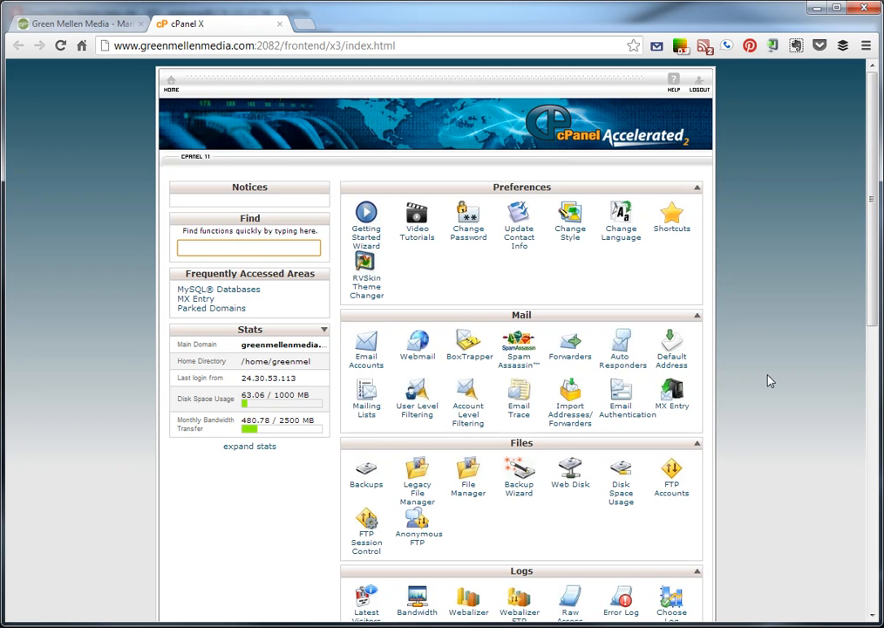
Step: Scroll the cPanel dashboard down to the Databases section with phpMyAdmin
{"action": "scroll", "scroll_direction": "down", "scroll_amount": 3}
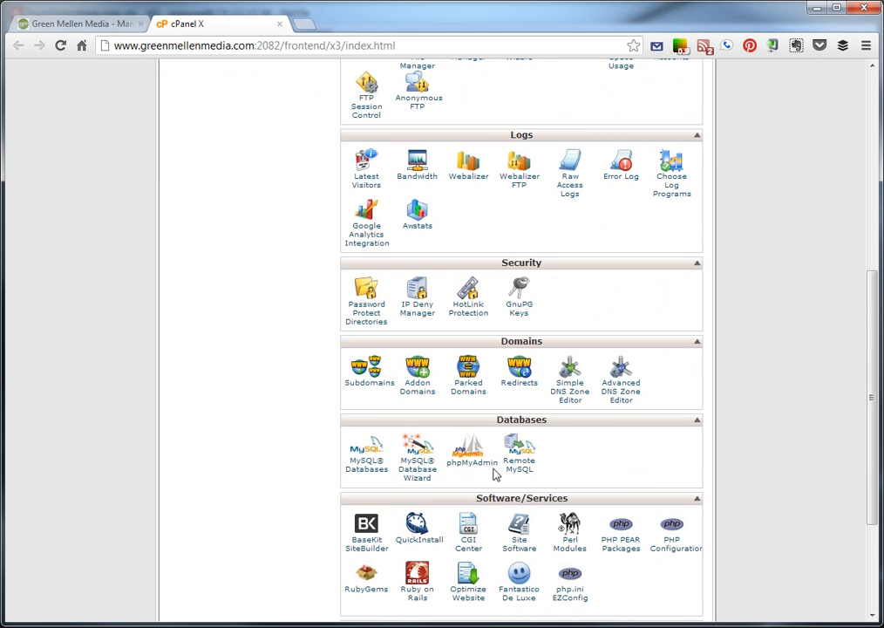
{"action": "mouse_move", "coordinate": [470, 461]}
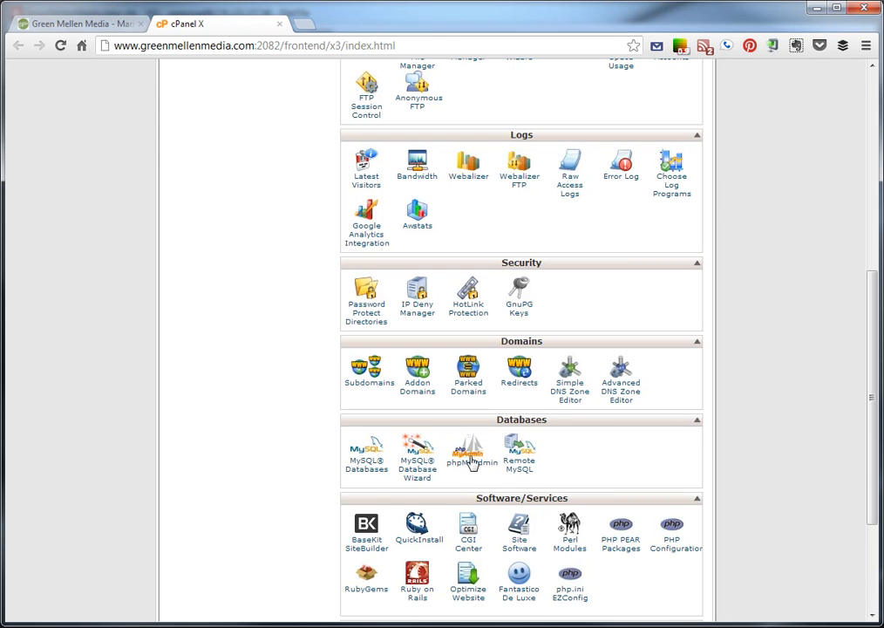
{"action": "mouse_move", "coordinate": [469, 463]}
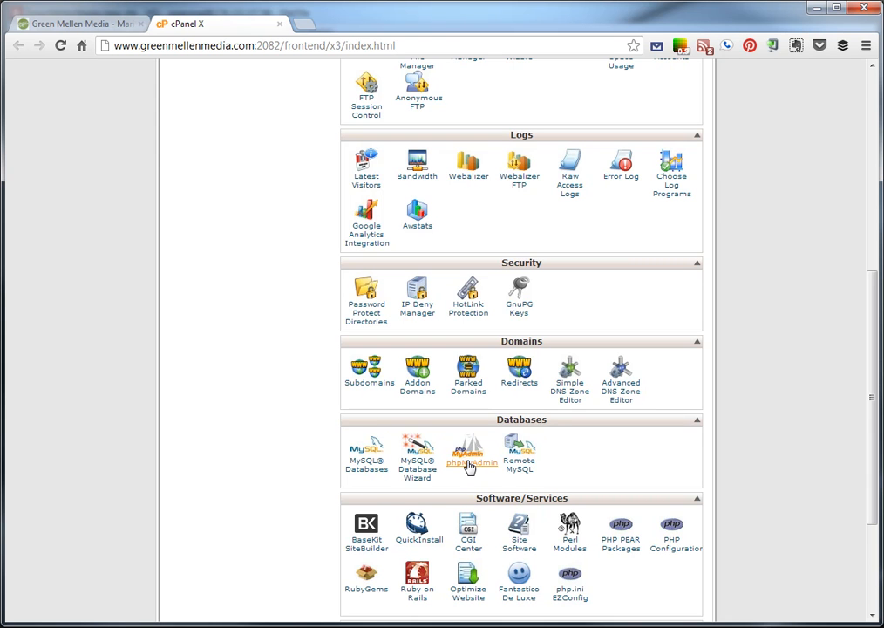
Step: Reach the Export page of the greenmel_wp database in phpMyAdmin for a quick SQL export
{"action": "left_click", "coordinate": [467, 453]}
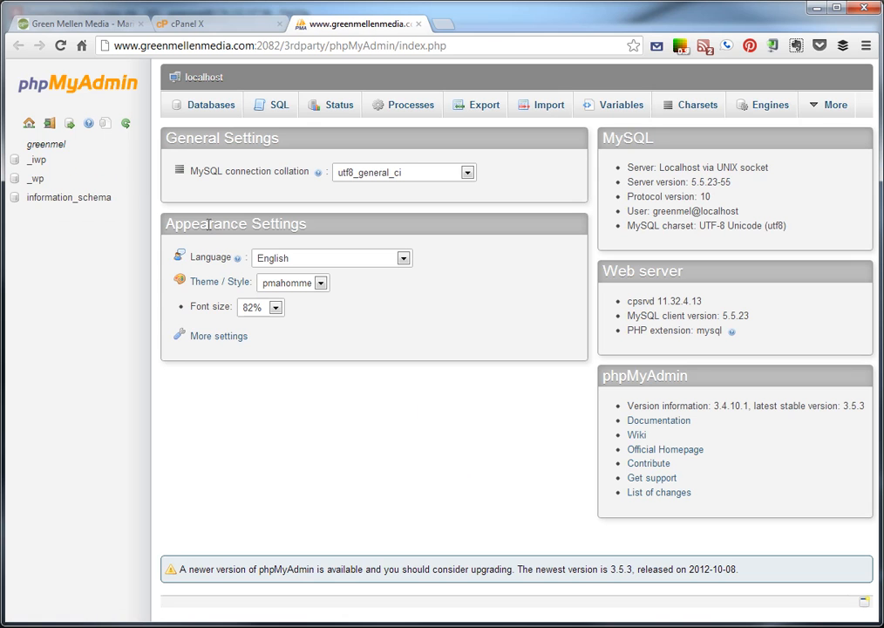
{"action": "mouse_move", "coordinate": [36, 160]}
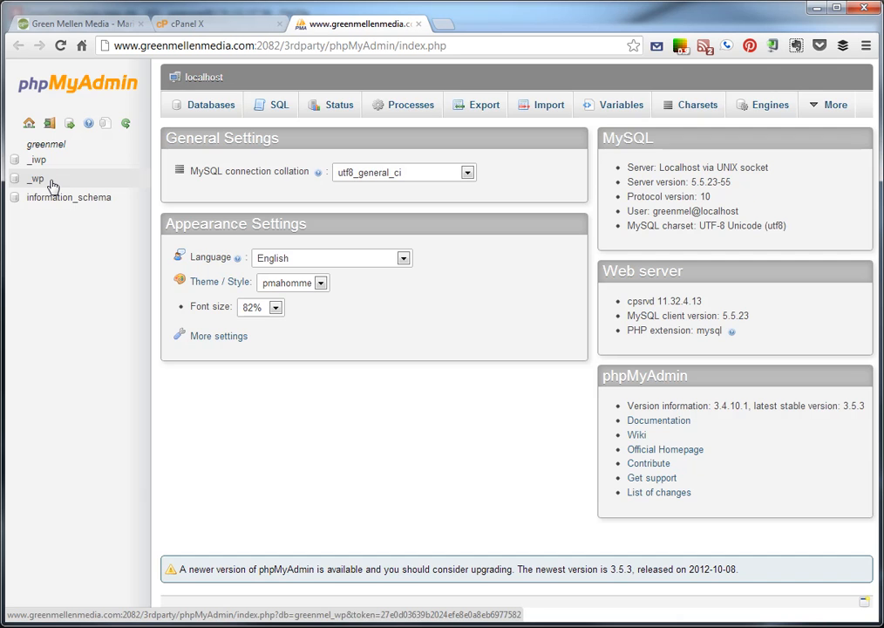
{"action": "left_click", "coordinate": [37, 178]}
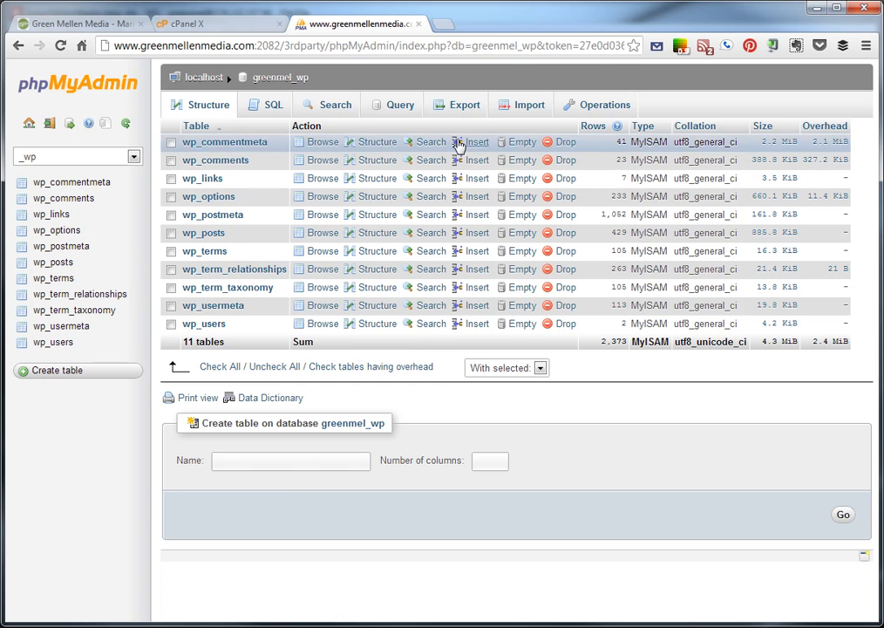
{"action": "mouse_move", "coordinate": [464, 104]}
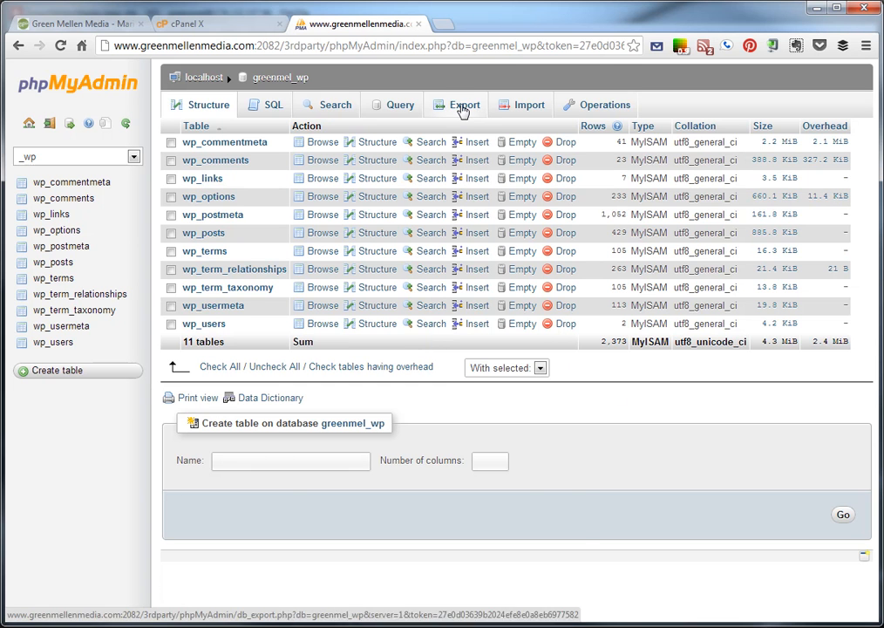
{"action": "left_click", "coordinate": [464, 105]}
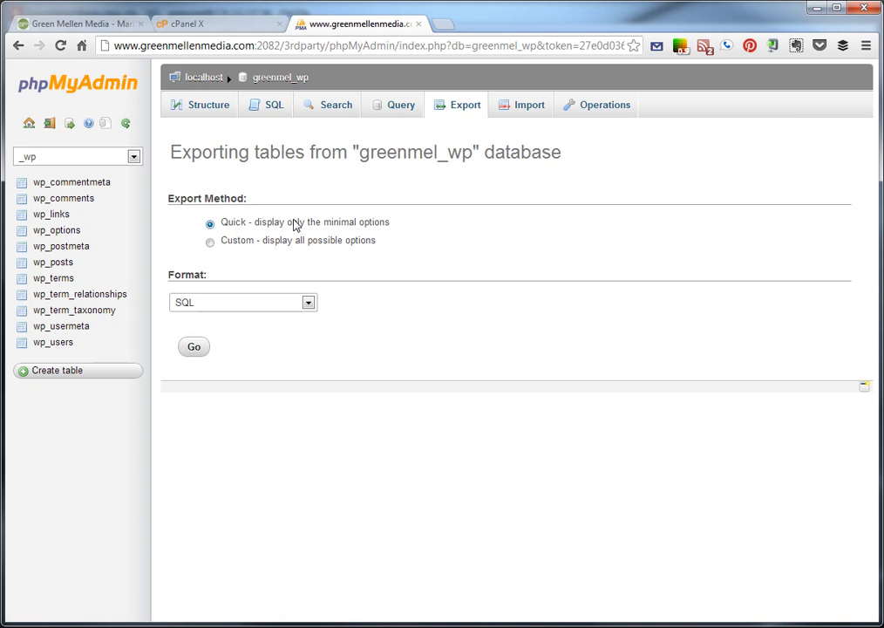
{"action": "mouse_move", "coordinate": [378, 453]}
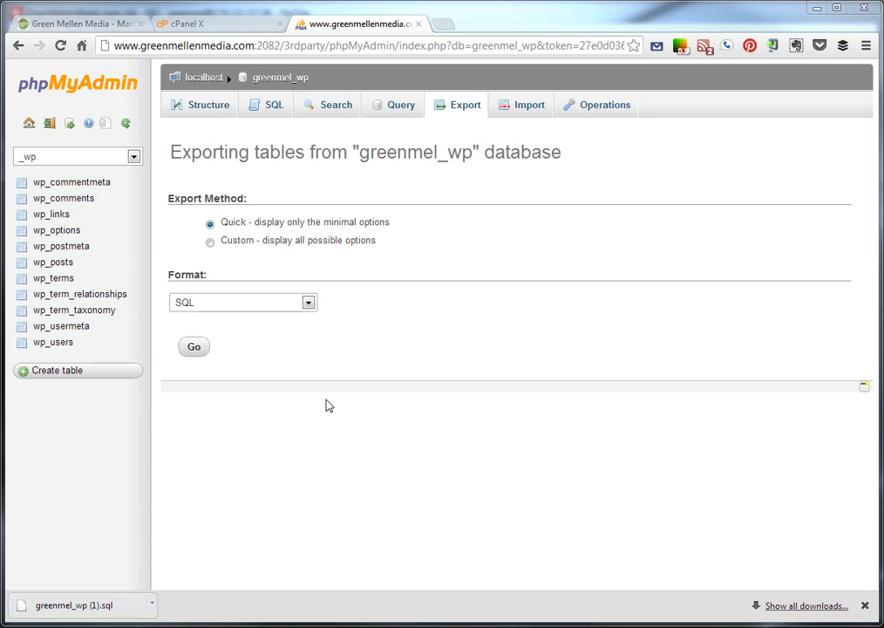
{"action": "mouse_move", "coordinate": [424, 464]}
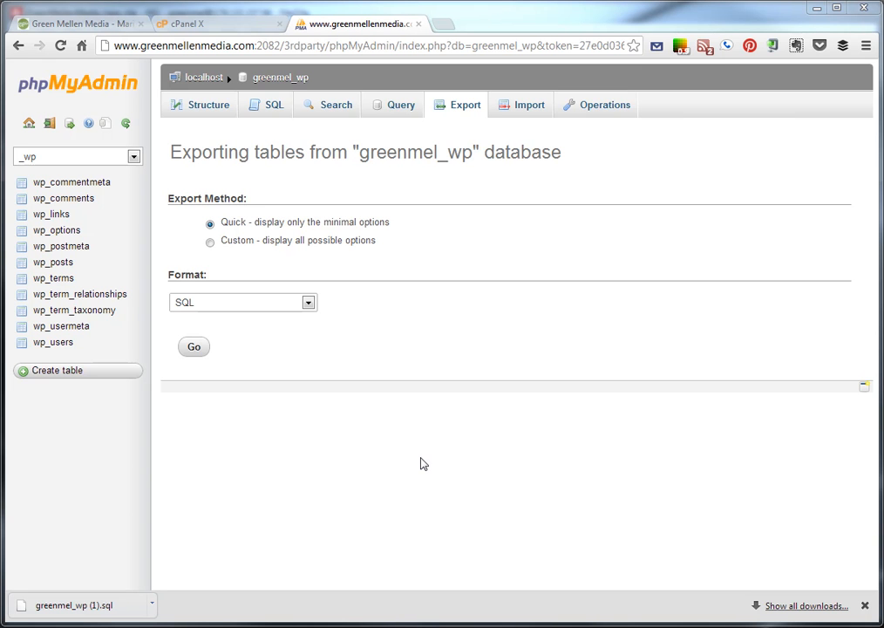
{"action": "mouse_move", "coordinate": [391, 450]}
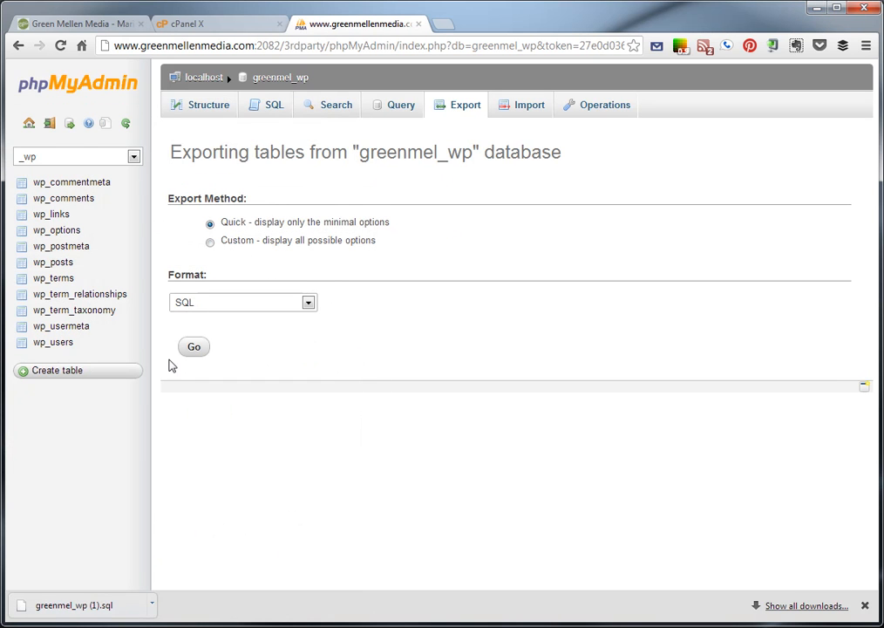
{"action": "mouse_move", "coordinate": [122, 148]}
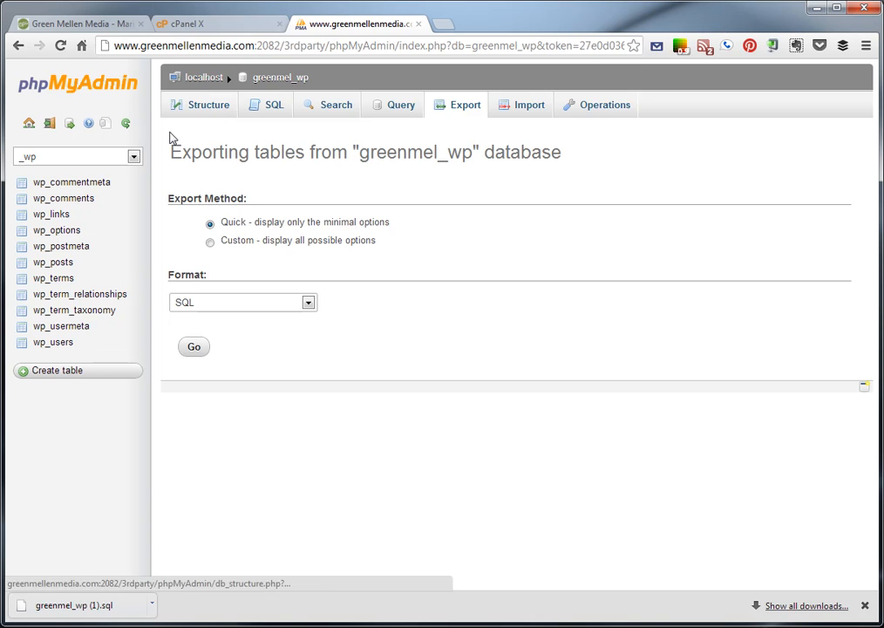
{"action": "mouse_move", "coordinate": [387, 322]}
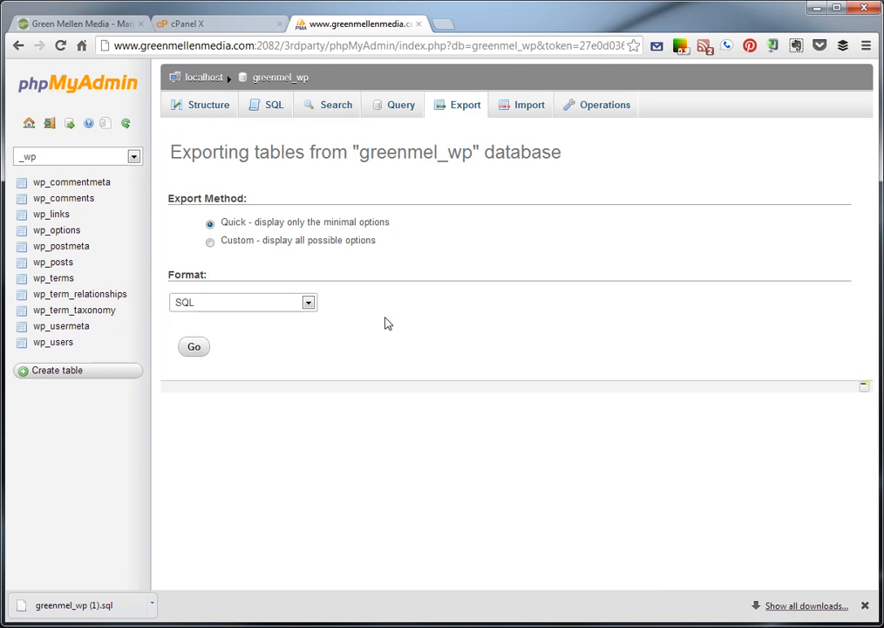
{"action": "mouse_move", "coordinate": [210, 105]}
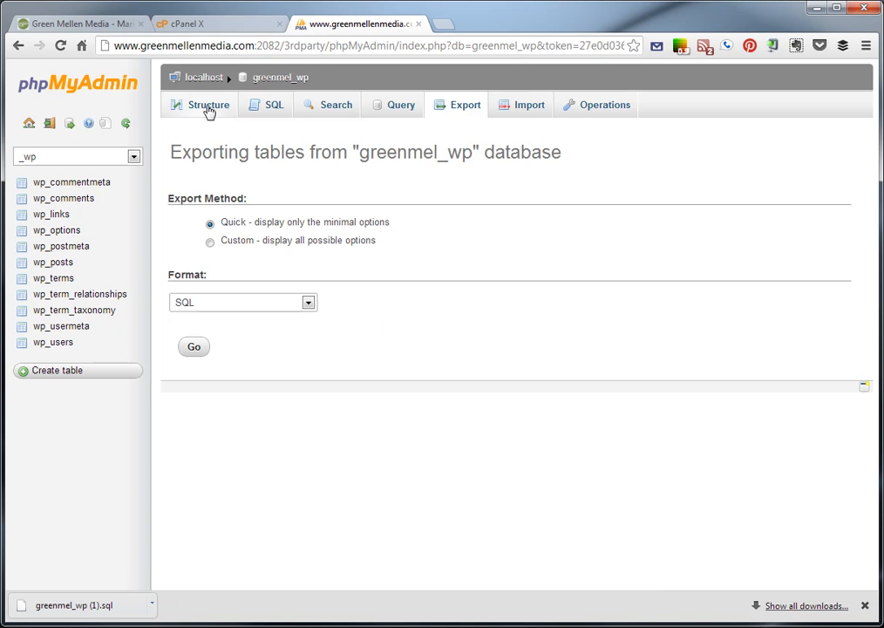
Step: On the greenmel_wp Import page, choose the downloaded greenmel_wp (1).sql as the upload file
{"action": "left_click", "coordinate": [207, 105]}
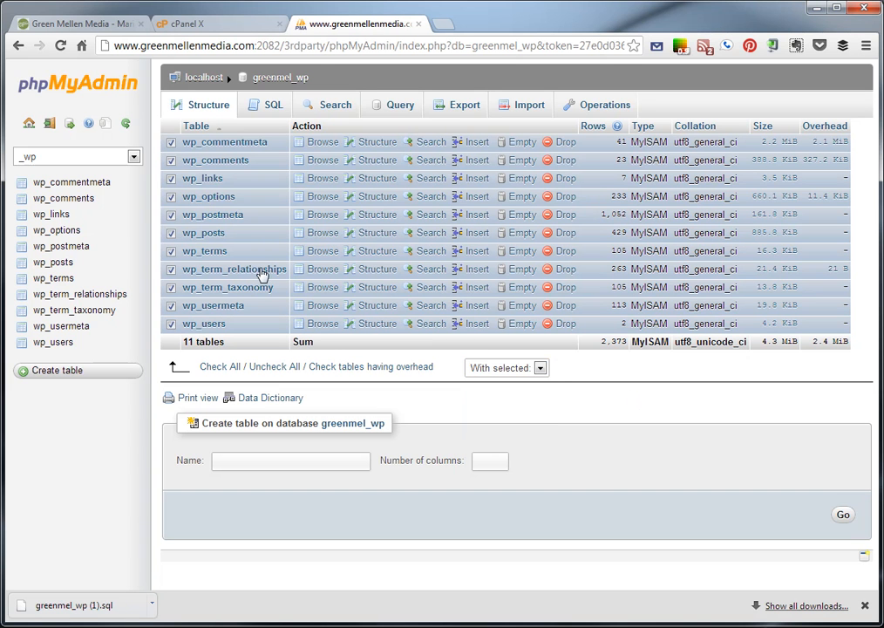
{"action": "left_click", "coordinate": [530, 105]}
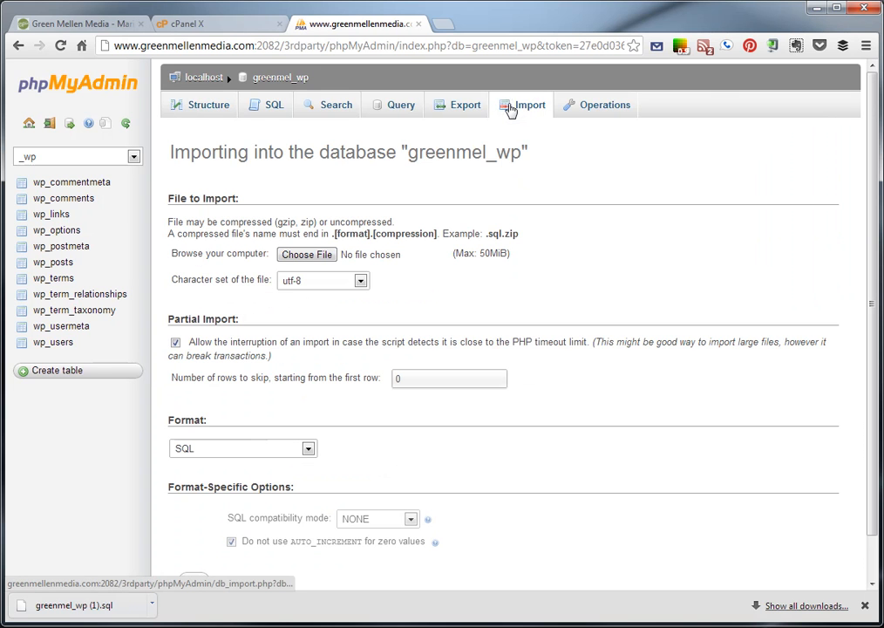
{"action": "left_click", "coordinate": [307, 255]}
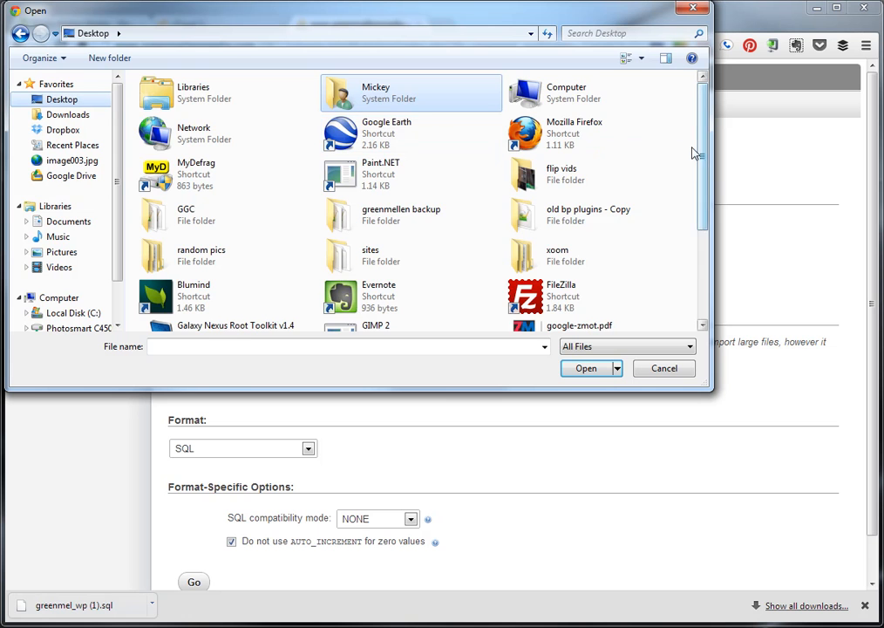
{"action": "scroll", "scroll_direction": "down", "scroll_amount": 3}
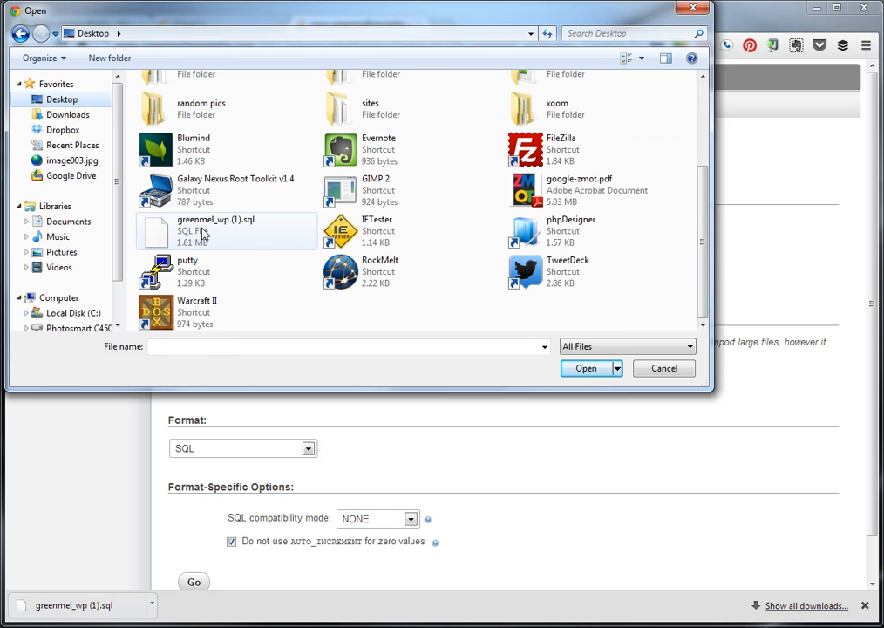
{"action": "left_click", "coordinate": [216, 230]}
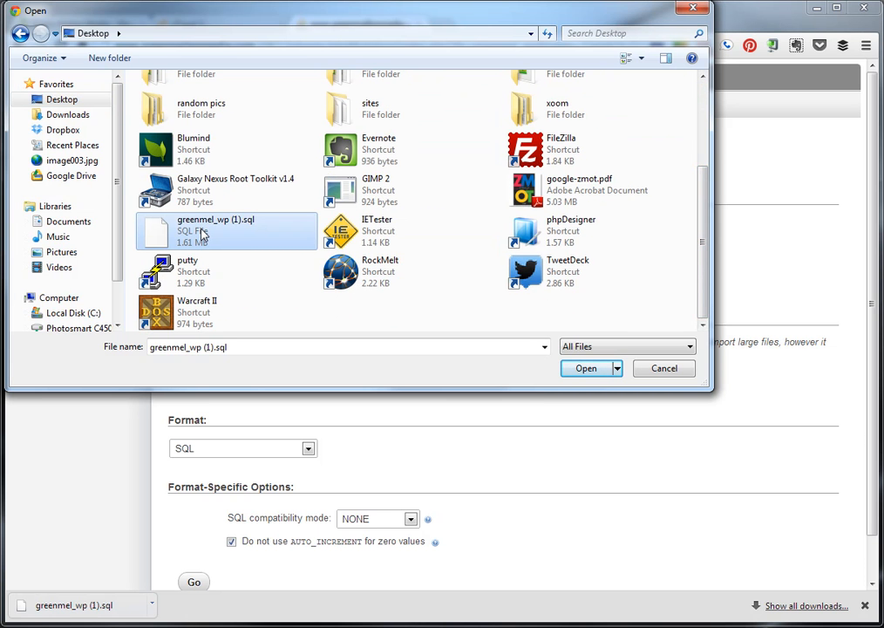
{"action": "left_click", "coordinate": [586, 368]}
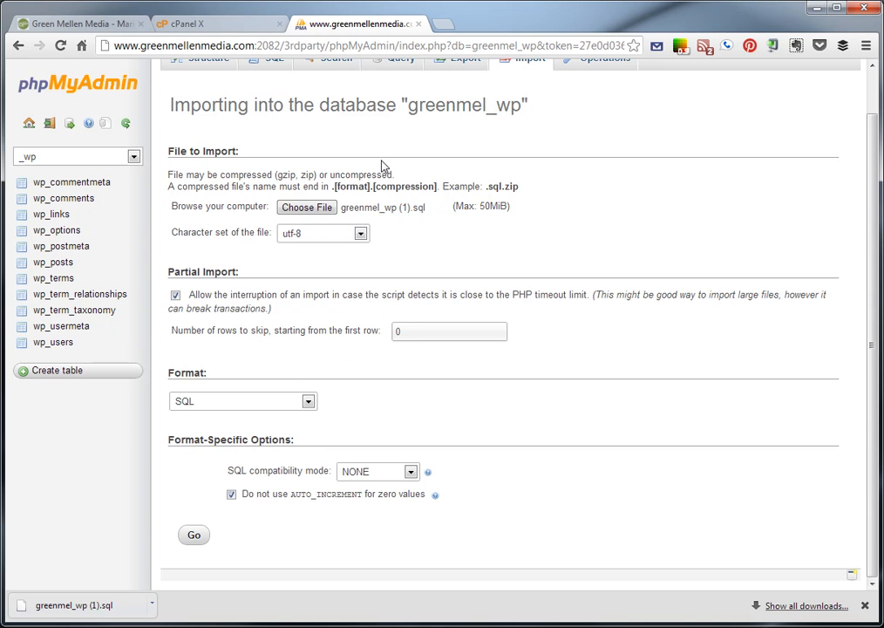
{"action": "mouse_move", "coordinate": [367, 226]}
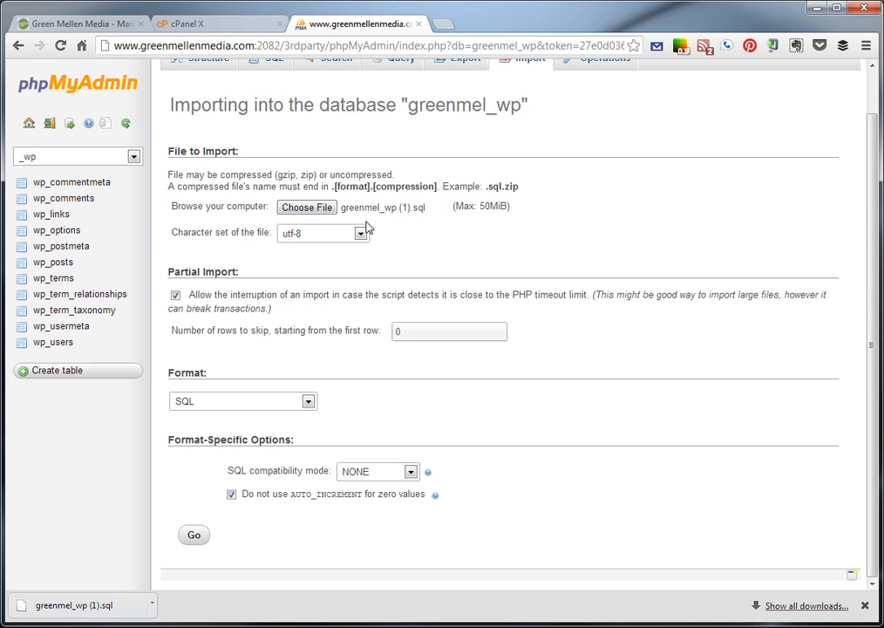
{"action": "mouse_move", "coordinate": [415, 520]}
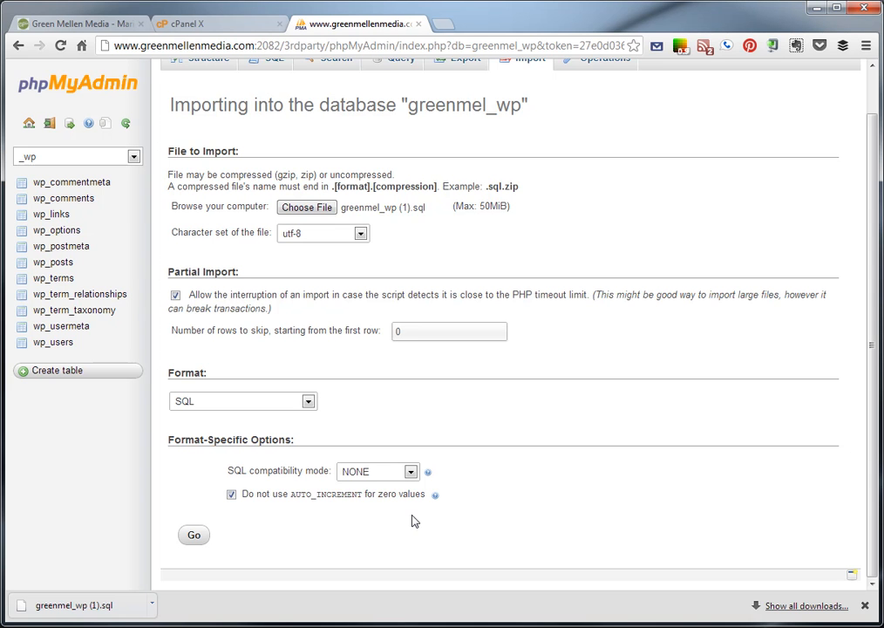
{"action": "mouse_move", "coordinate": [411, 516]}
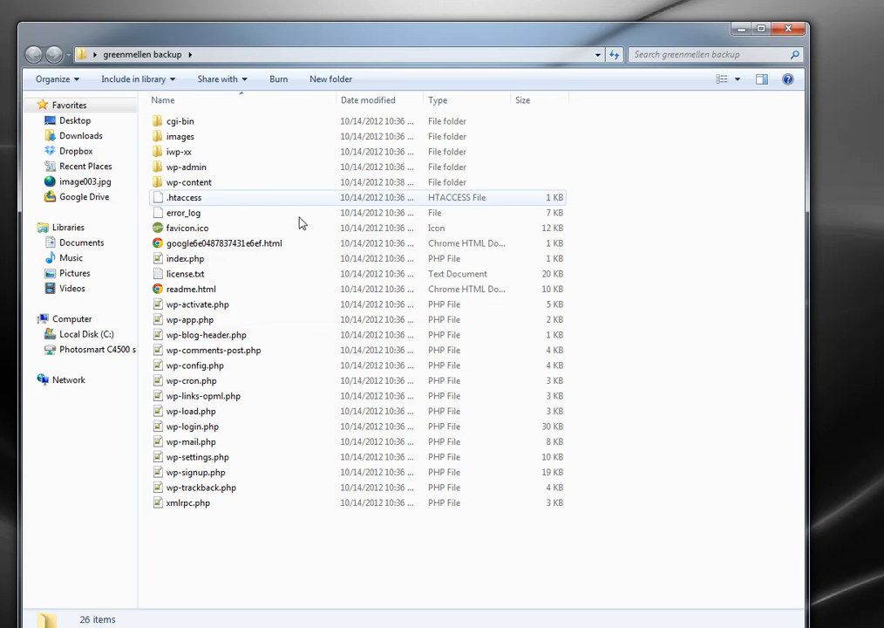
Step: Show the greenmellen backup folder's 26 site files in Windows Explorer
{"action": "left_click", "coordinate": [223, 244]}
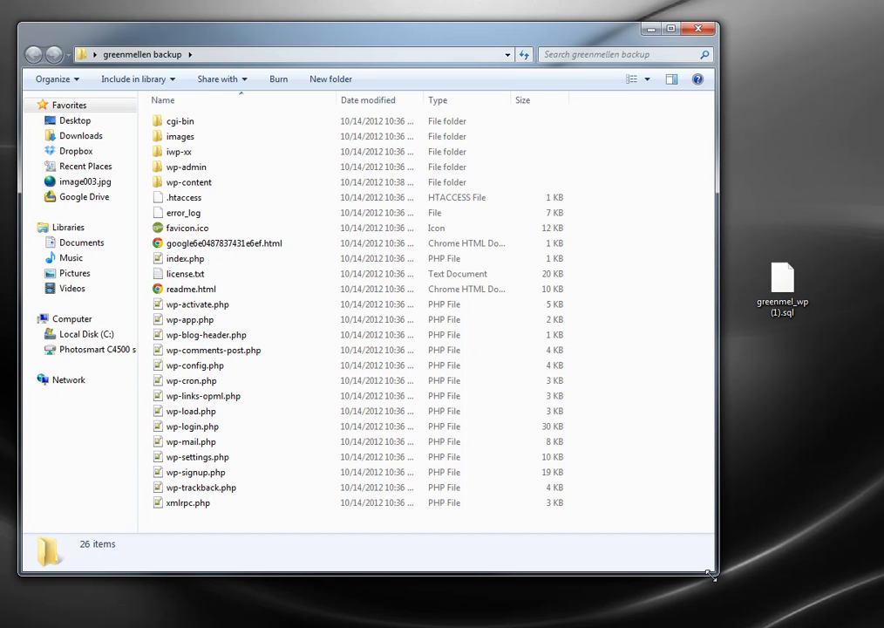
{"action": "mouse_move", "coordinate": [697, 549]}
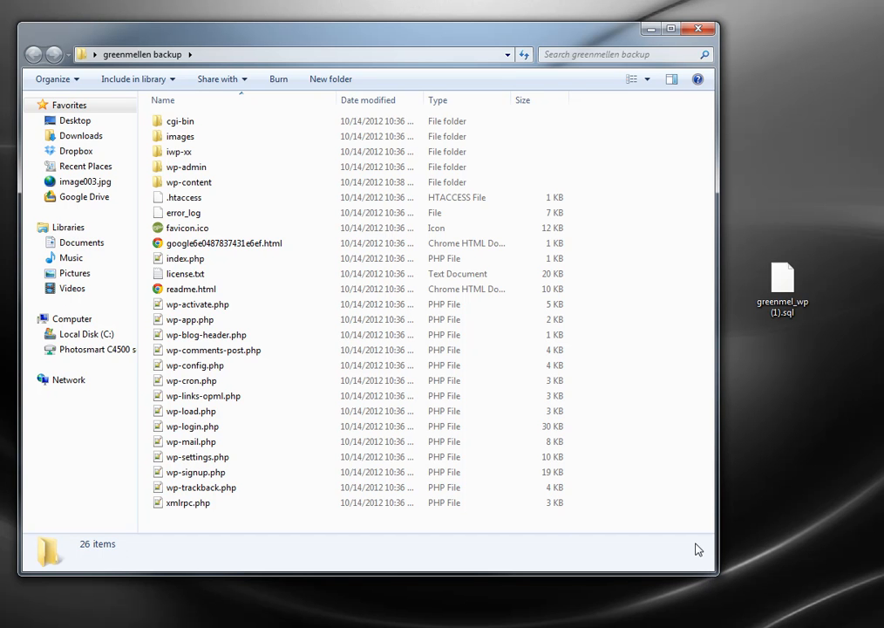